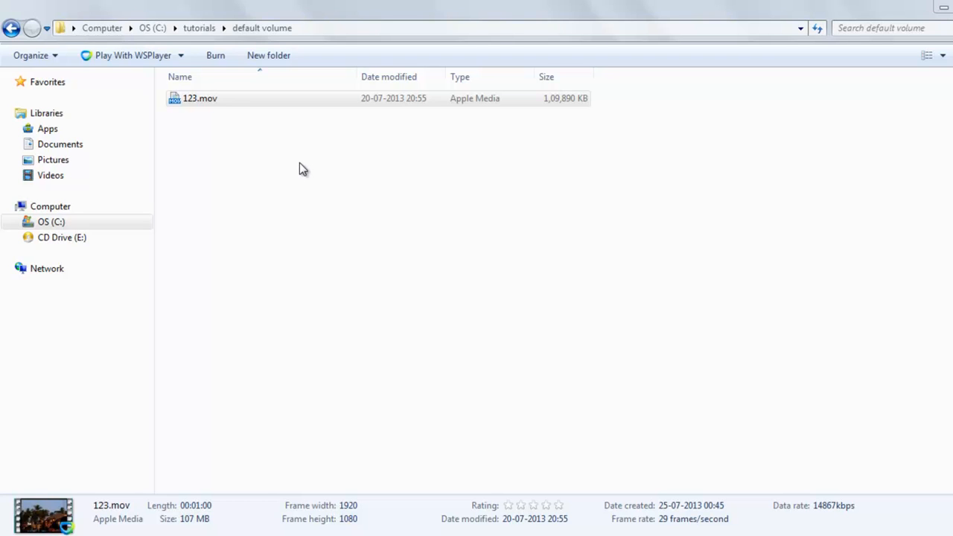
mouse_move(376, 227)
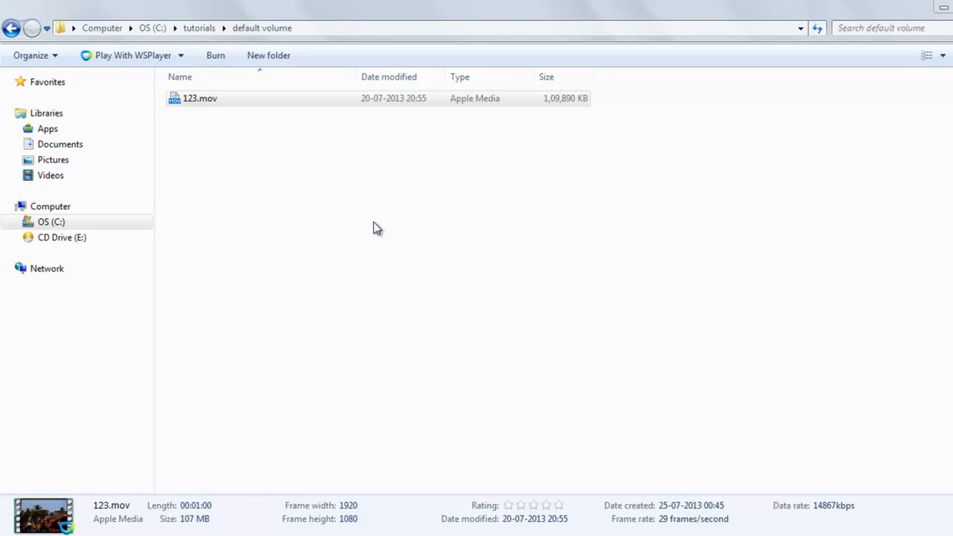
Step: Select 123.mov in the 'default volume' folder in Windows Explorer
click(200, 98)
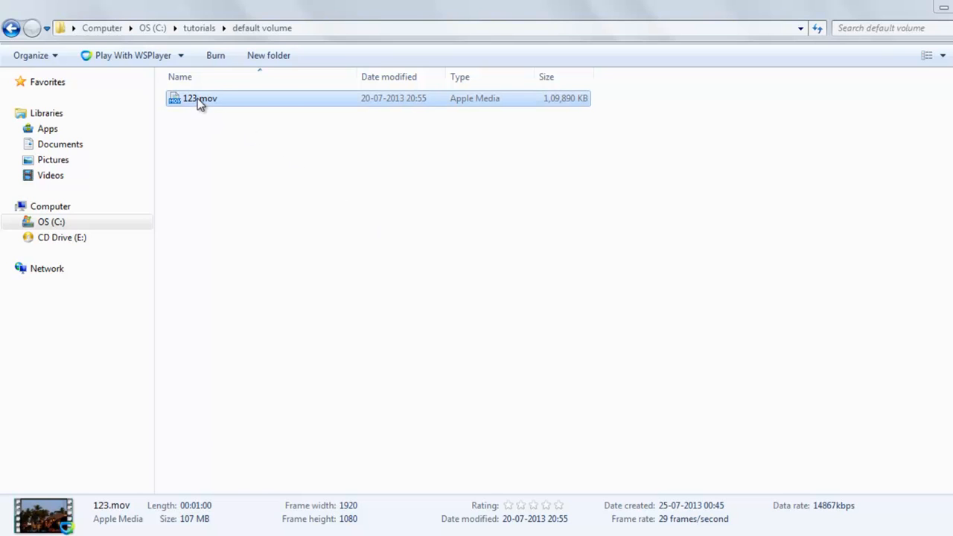
Step: Play 123.mov in VLC media player using Open with from its context menu
right_click(199, 98)
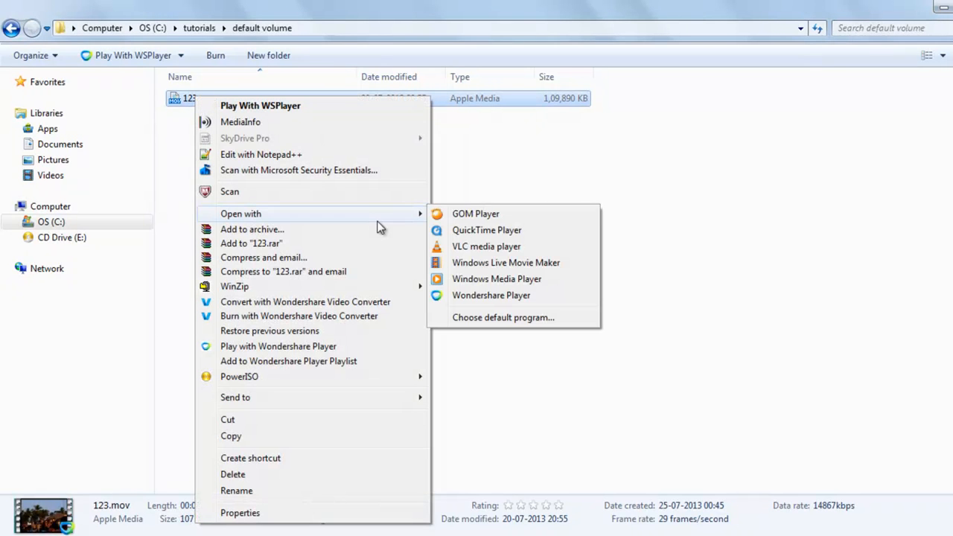
mouse_move(407, 216)
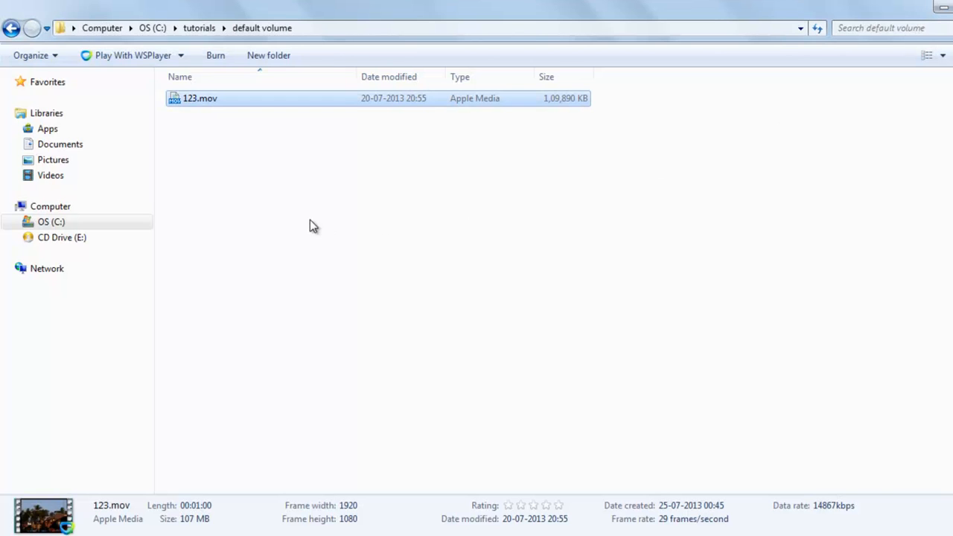
mouse_move(246, 149)
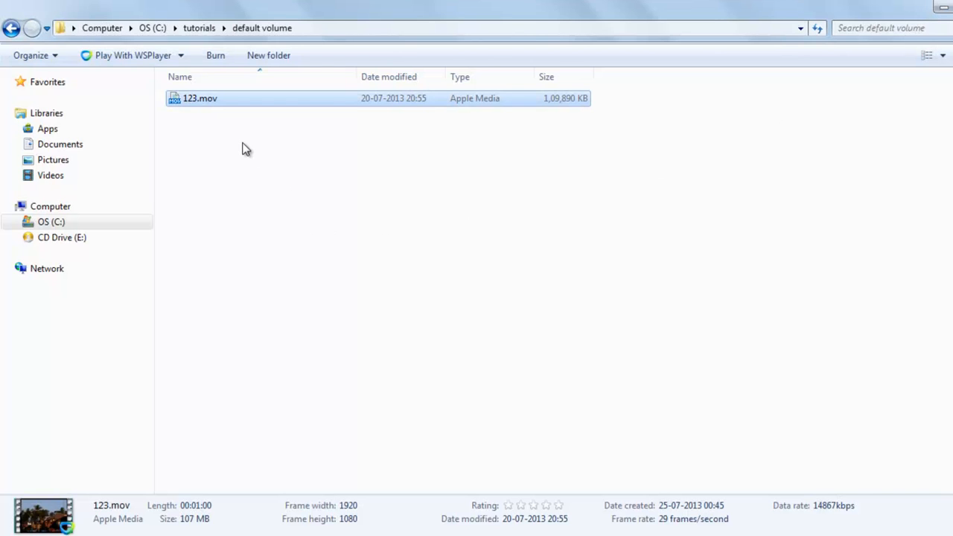
mouse_move(227, 136)
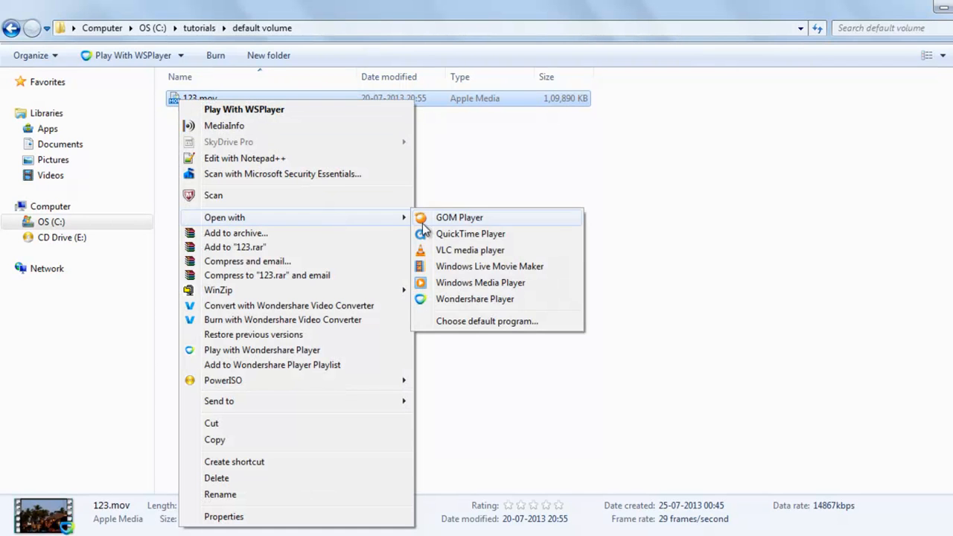
click(469, 249)
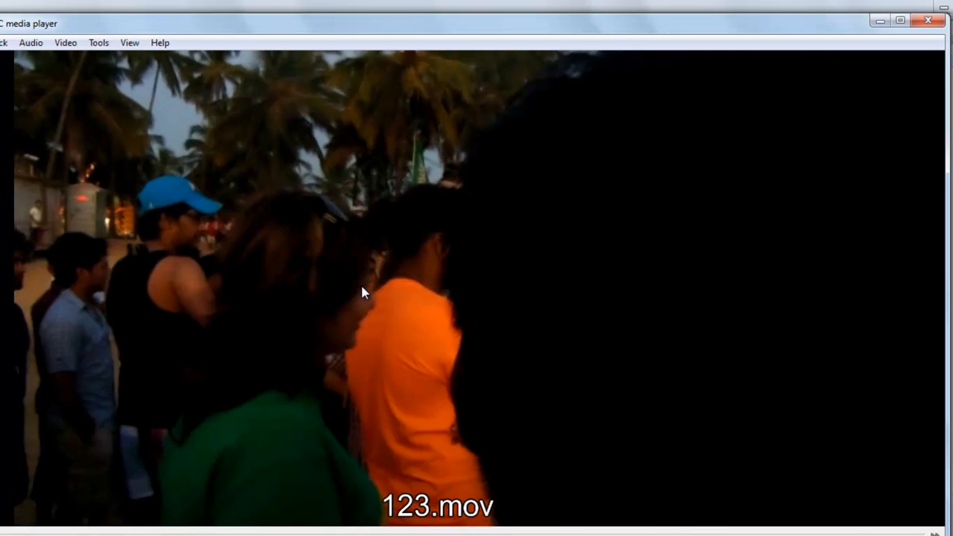
click(382, 66)
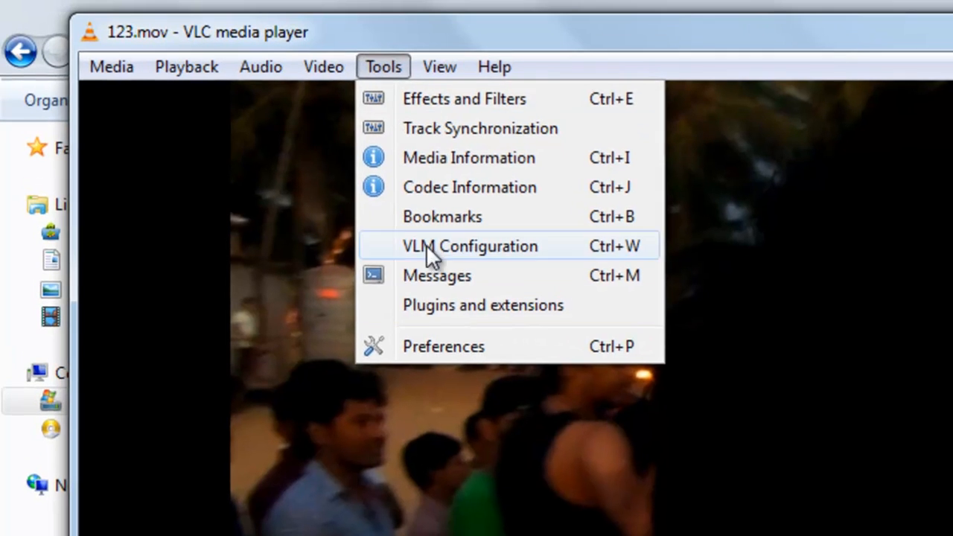
Step: Set the Default volume in VLC's Audio preferences to 0 %, then reopen 123.mov's options
click(442, 346)
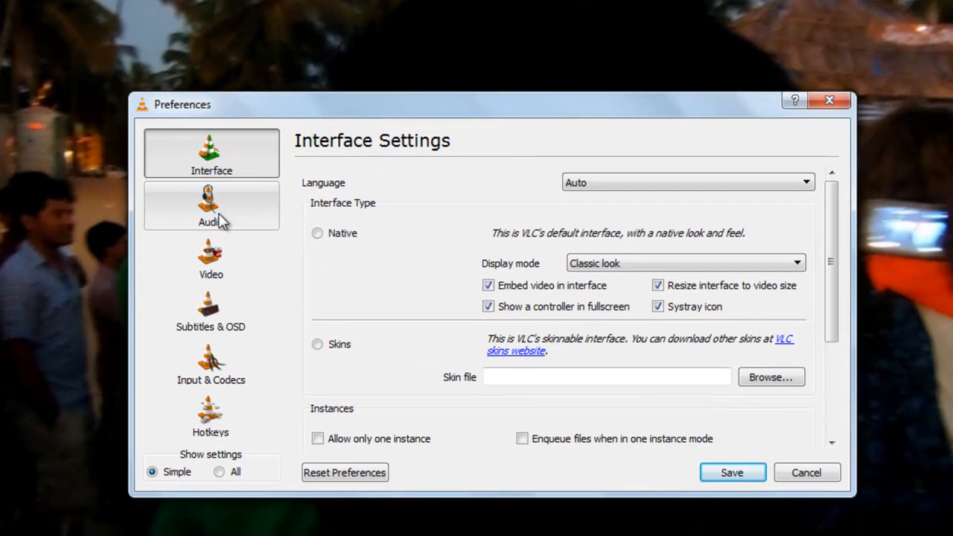
click(210, 206)
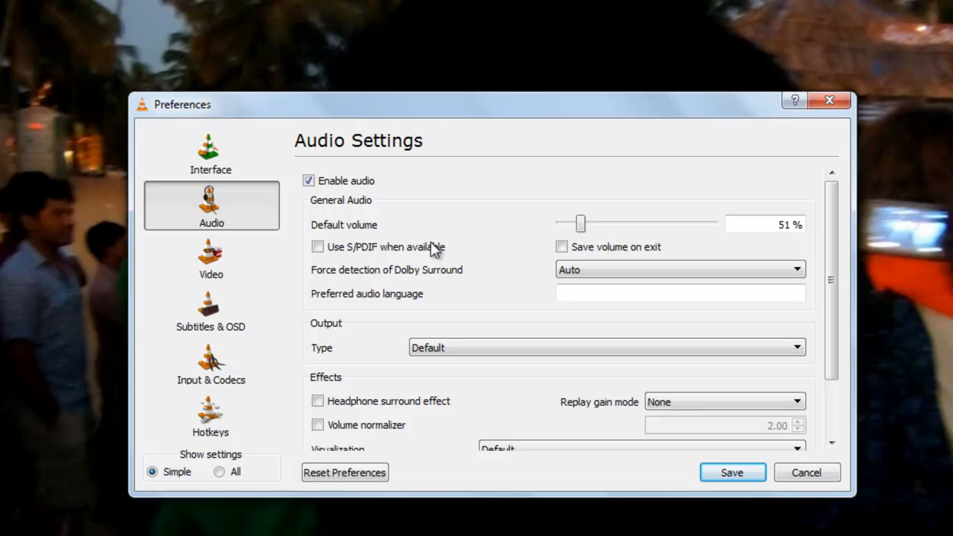
drag(581, 224, 612, 224)
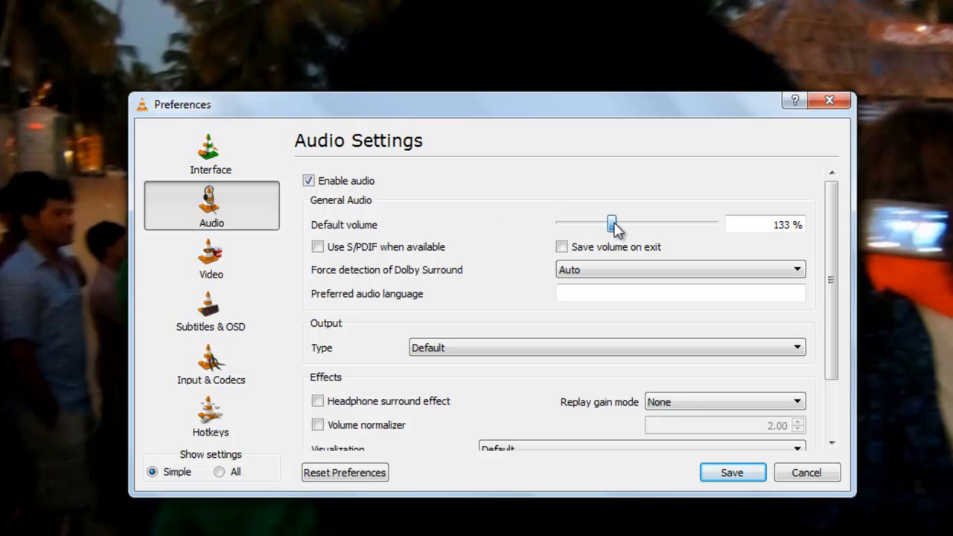
drag(610, 223, 564, 223)
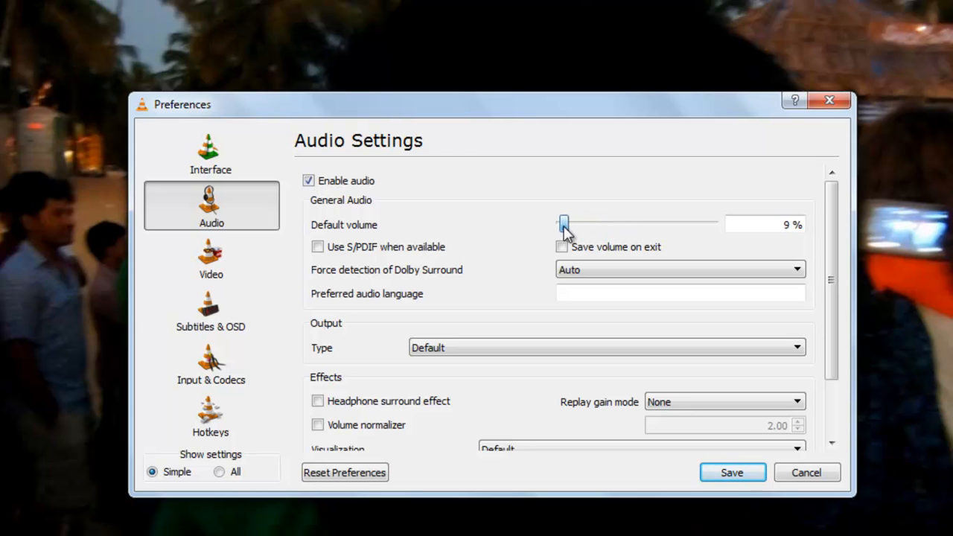
drag(564, 223, 560, 223)
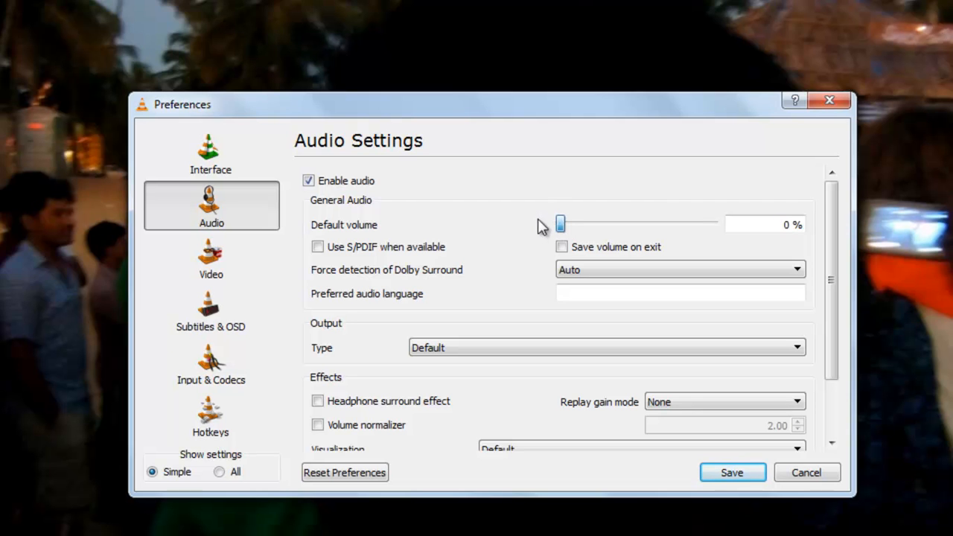
drag(560, 224, 568, 224)
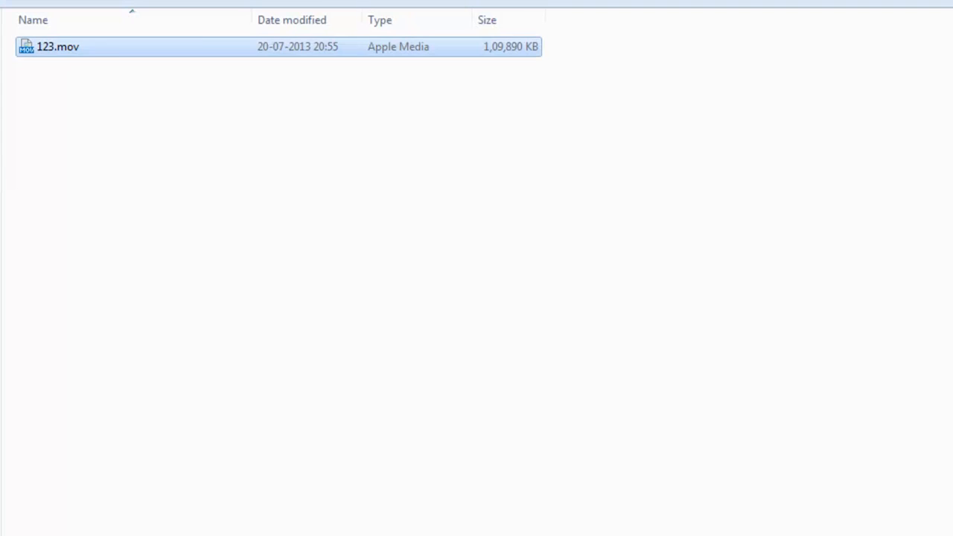
right_click(57, 47)
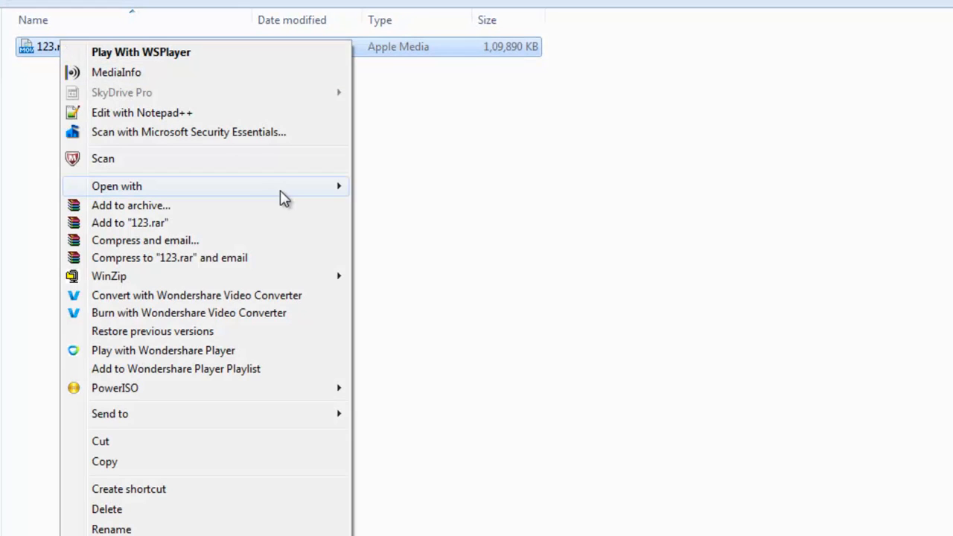